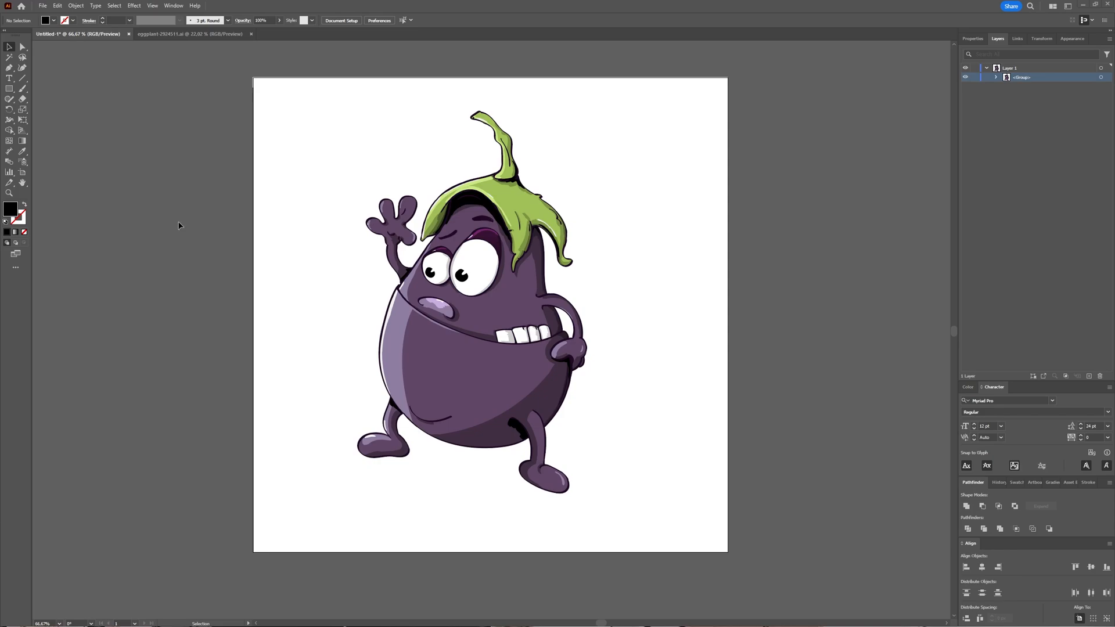
mouse_move(177, 220)
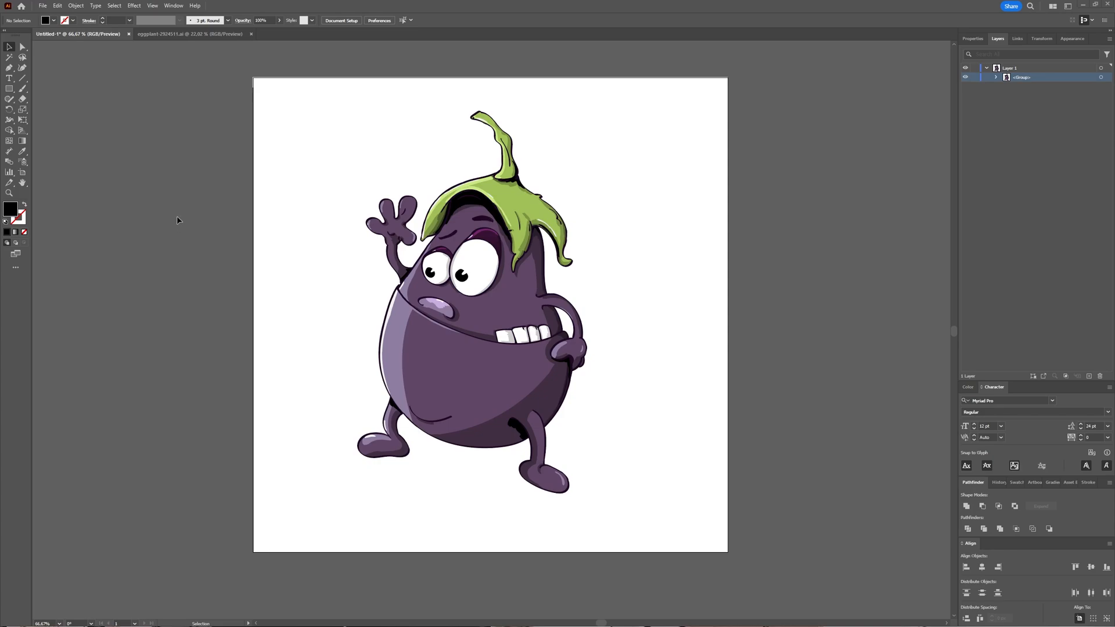
mouse_move(368, 186)
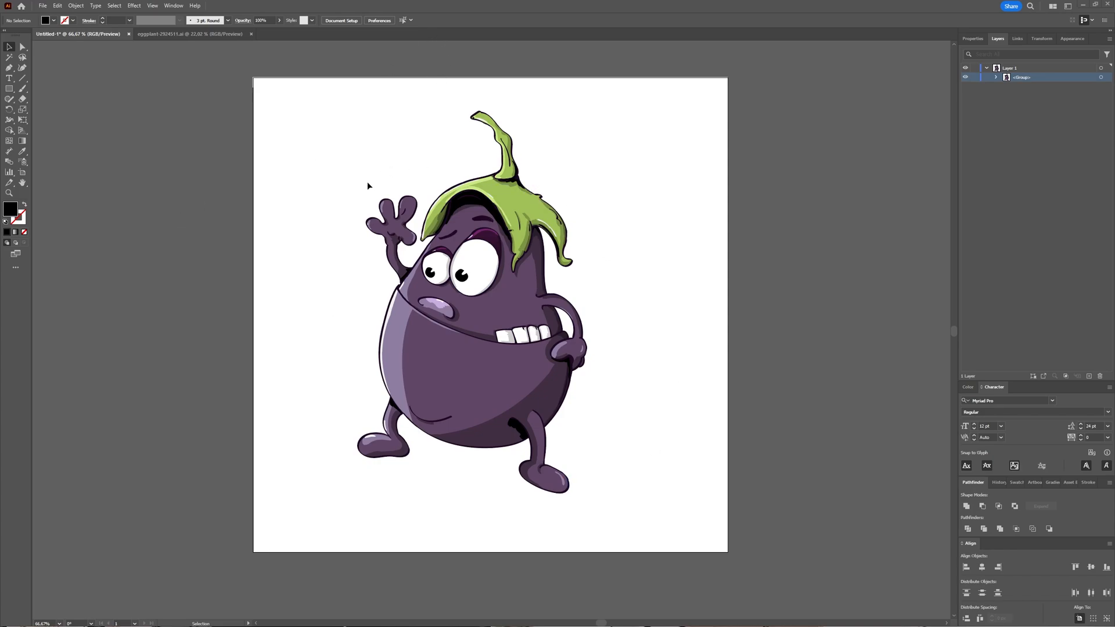
mouse_move(251, 318)
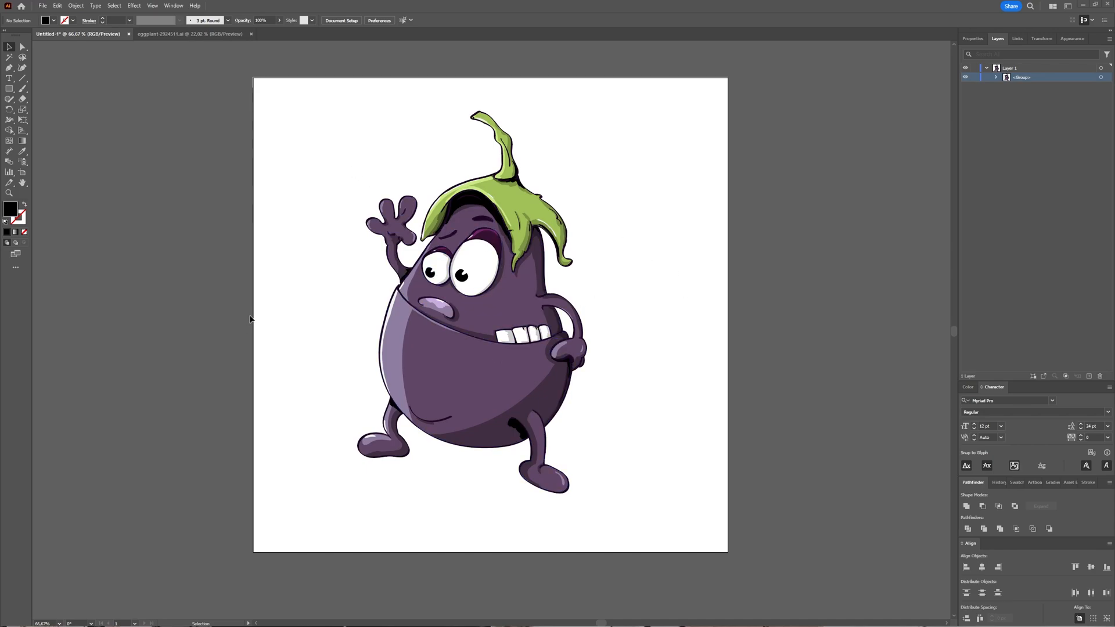
mouse_move(148, 162)
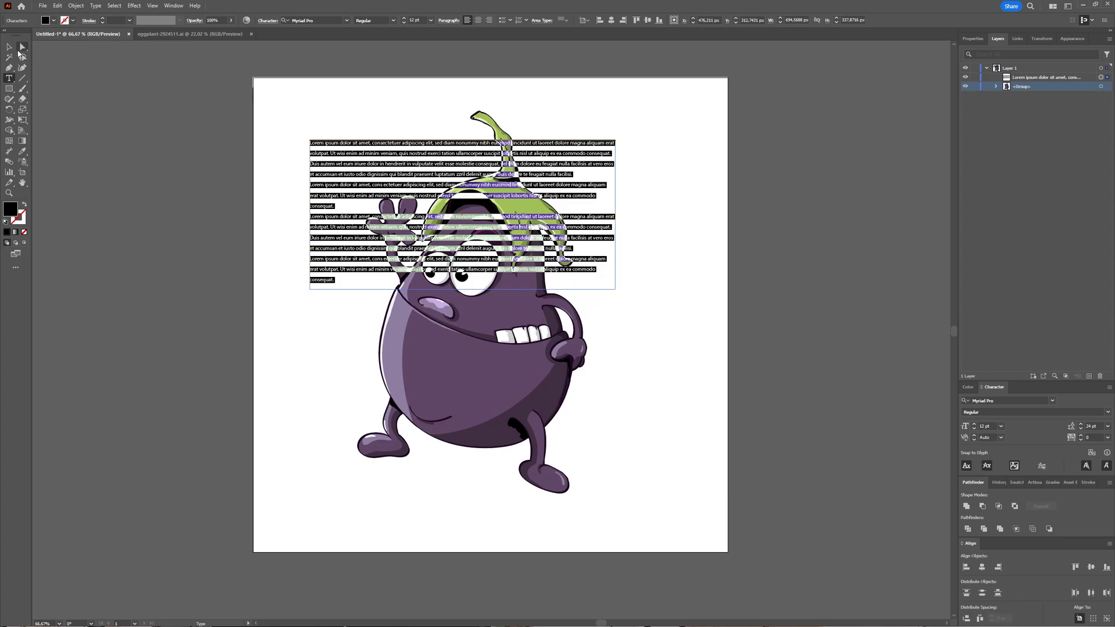
Enlarge the Lorem ipsum text frame across the artboard and set Leading to 48 pt
key(v)
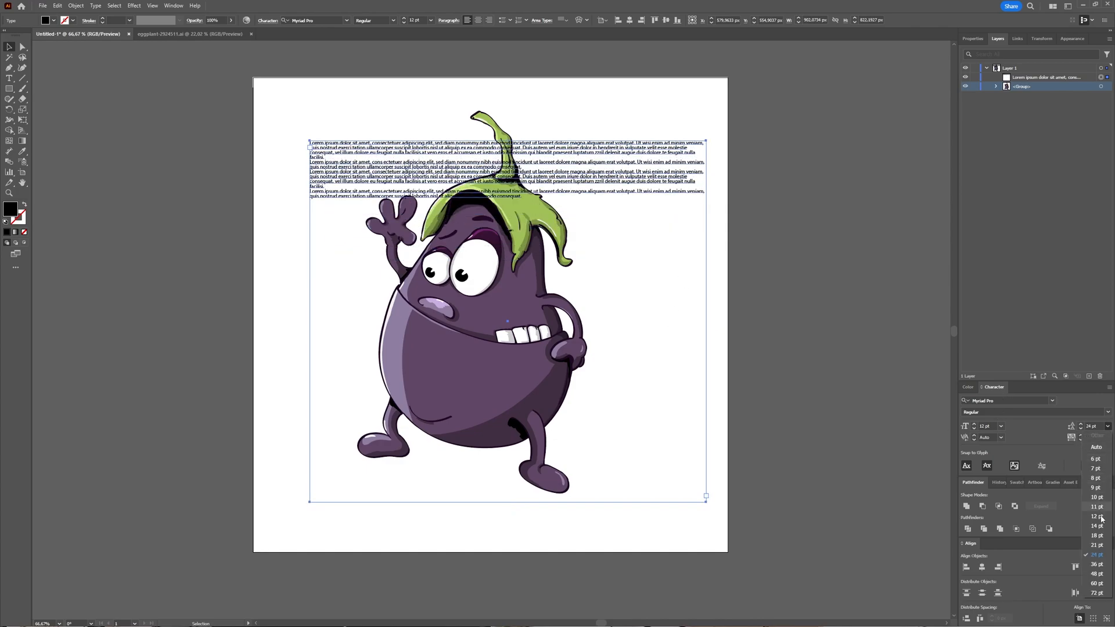
click(1098, 574)
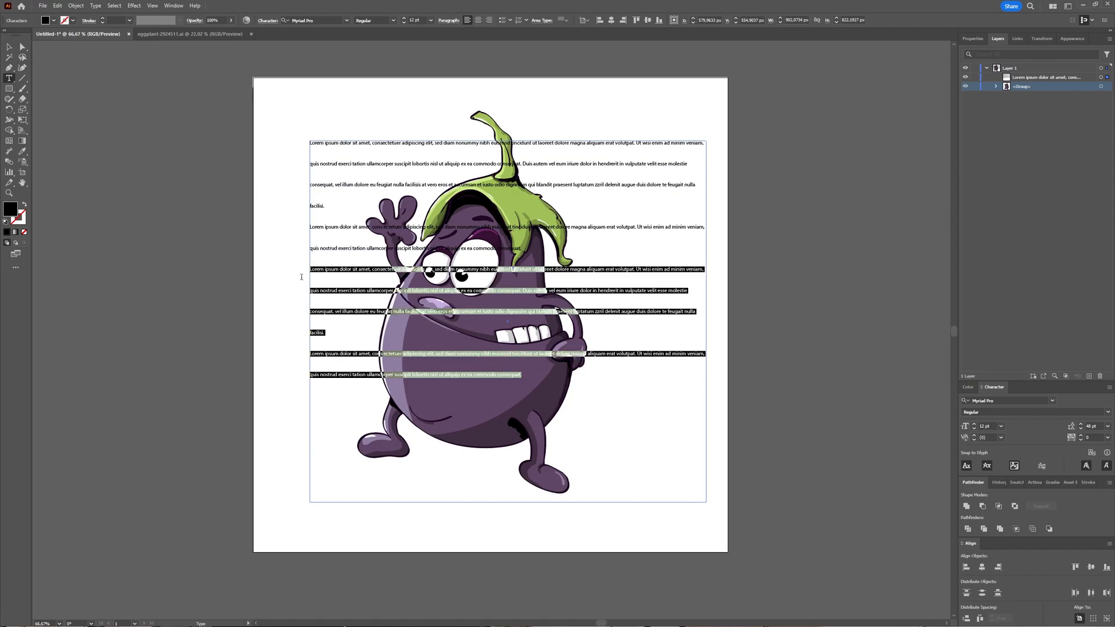
click(522, 376)
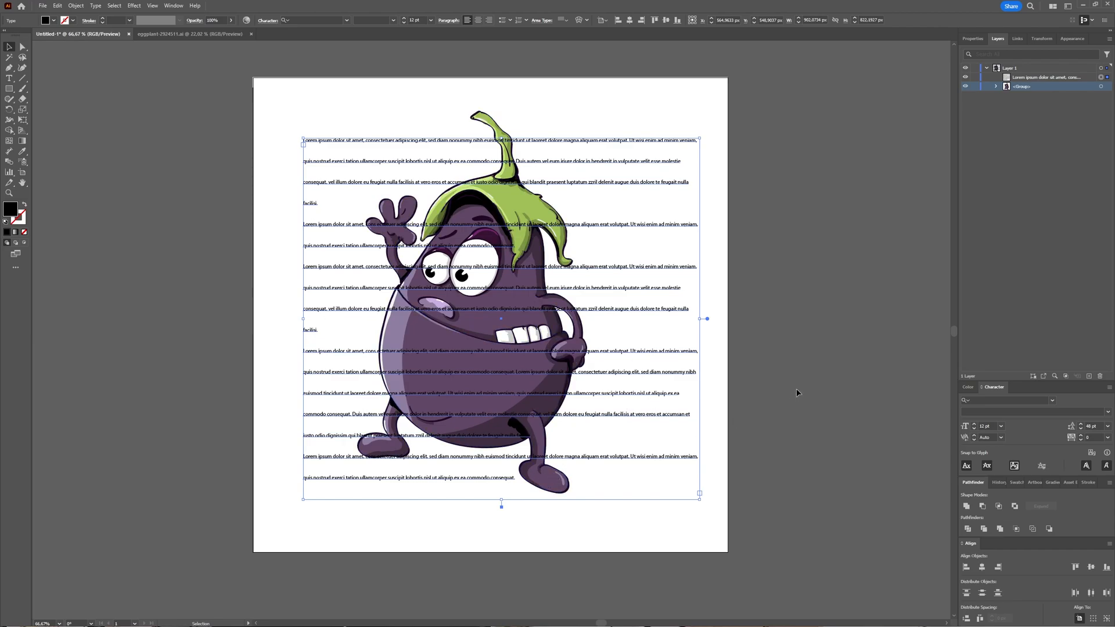
mouse_move(797, 390)
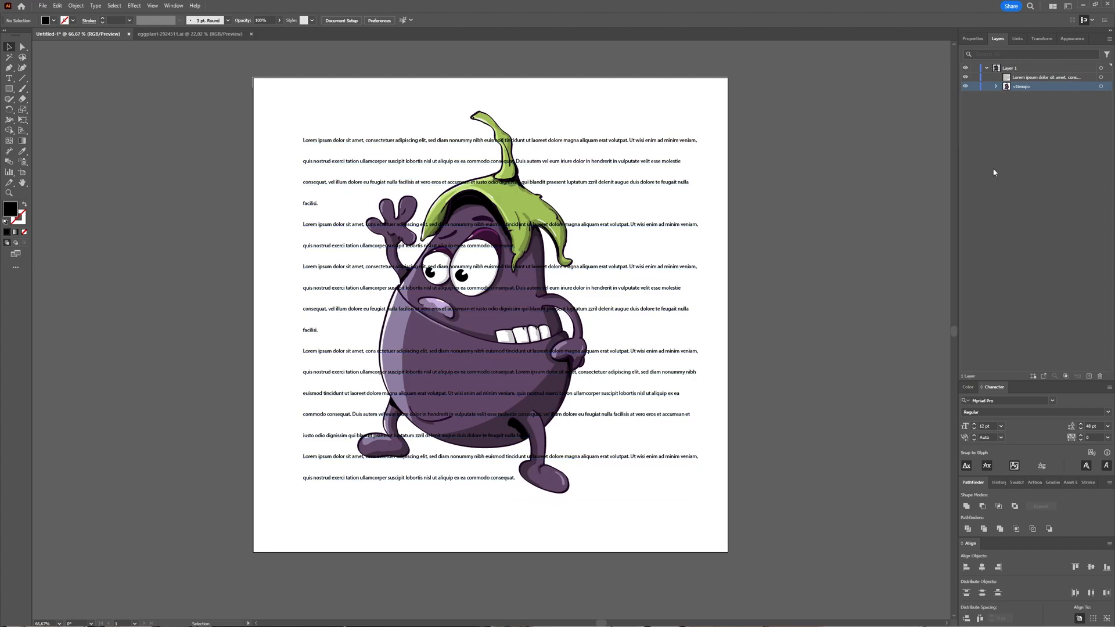
mouse_move(1000, 118)
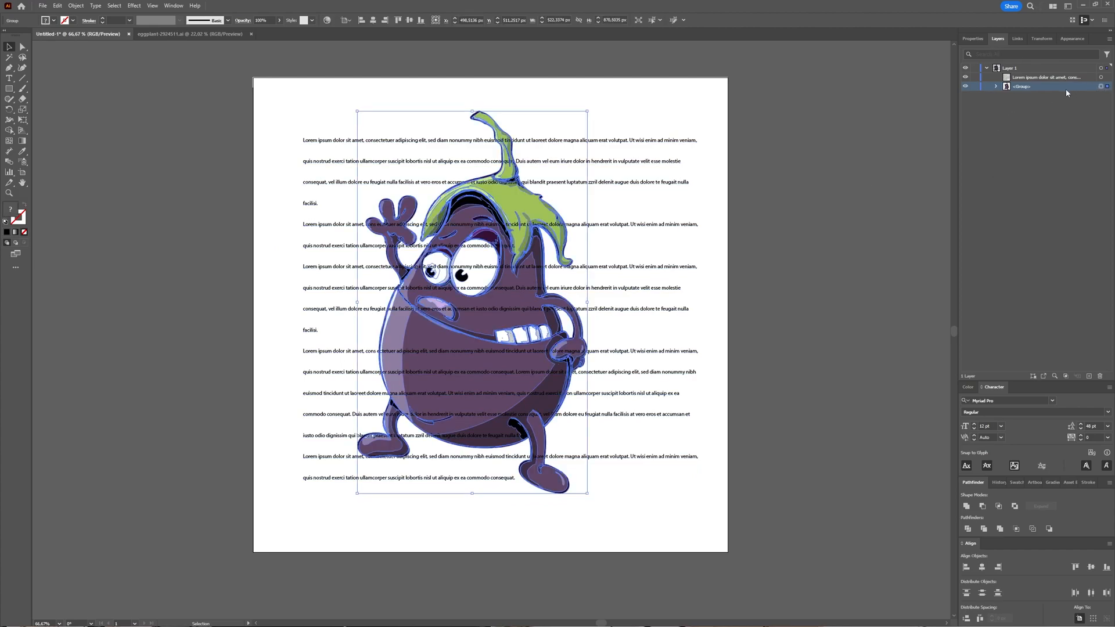
mouse_move(1028, 94)
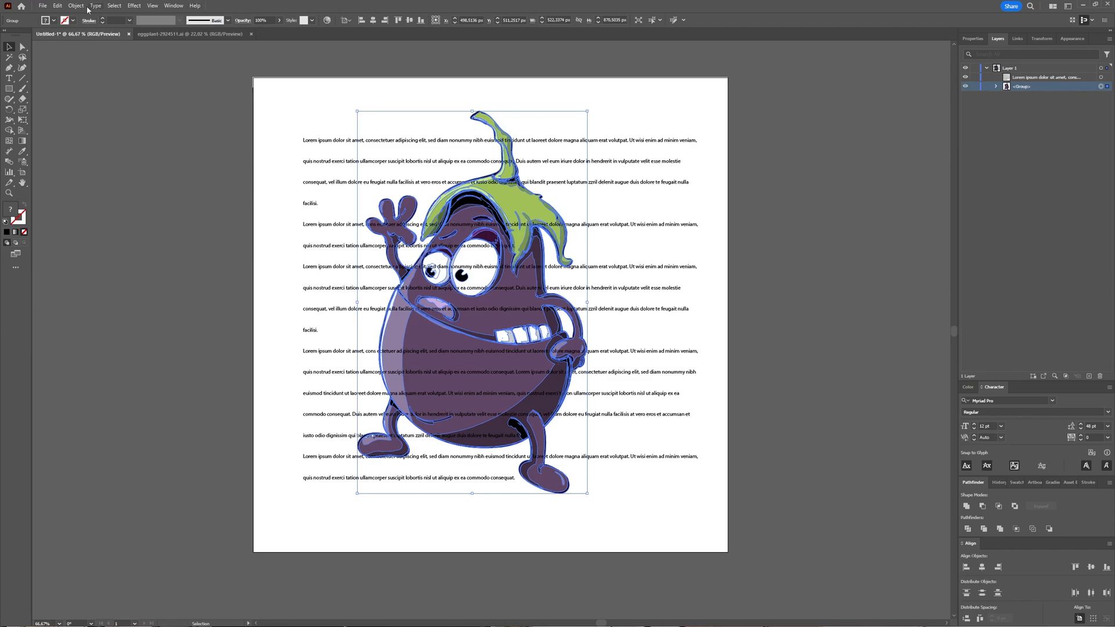
Arrange the selected eggplant group with Bring to Front so it sits above the text
click(76, 6)
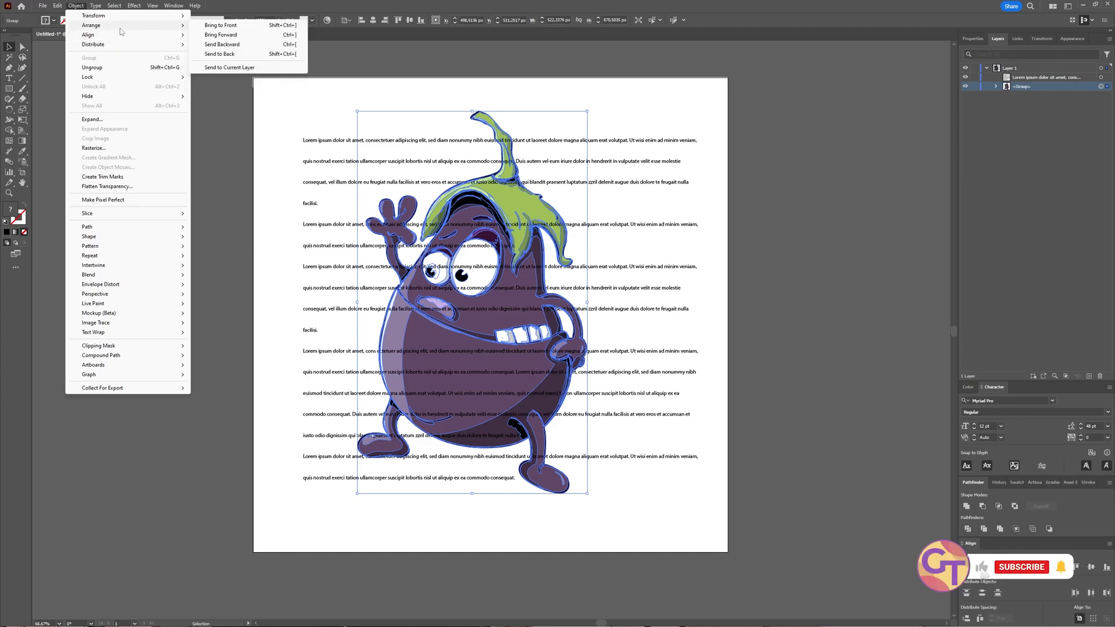
click(221, 24)
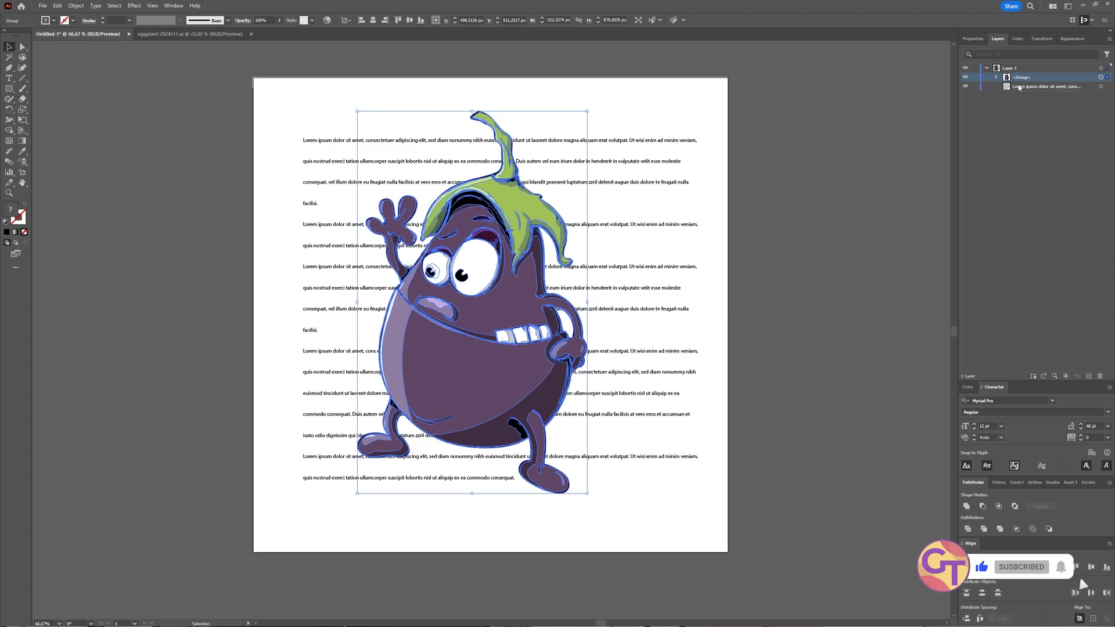
mouse_move(983, 97)
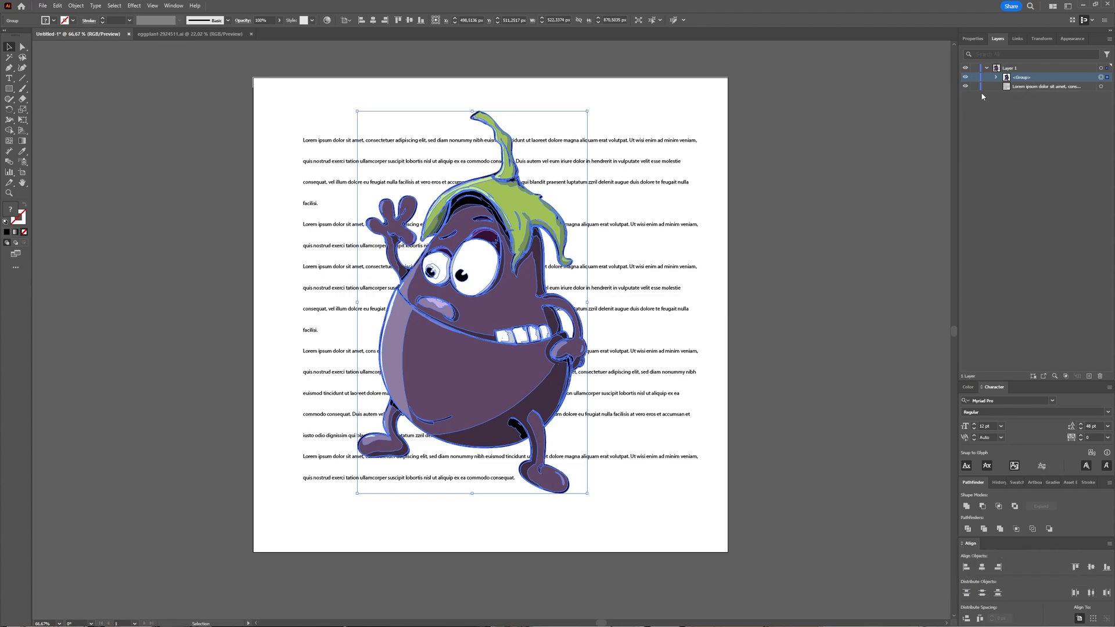
mouse_move(143, 217)
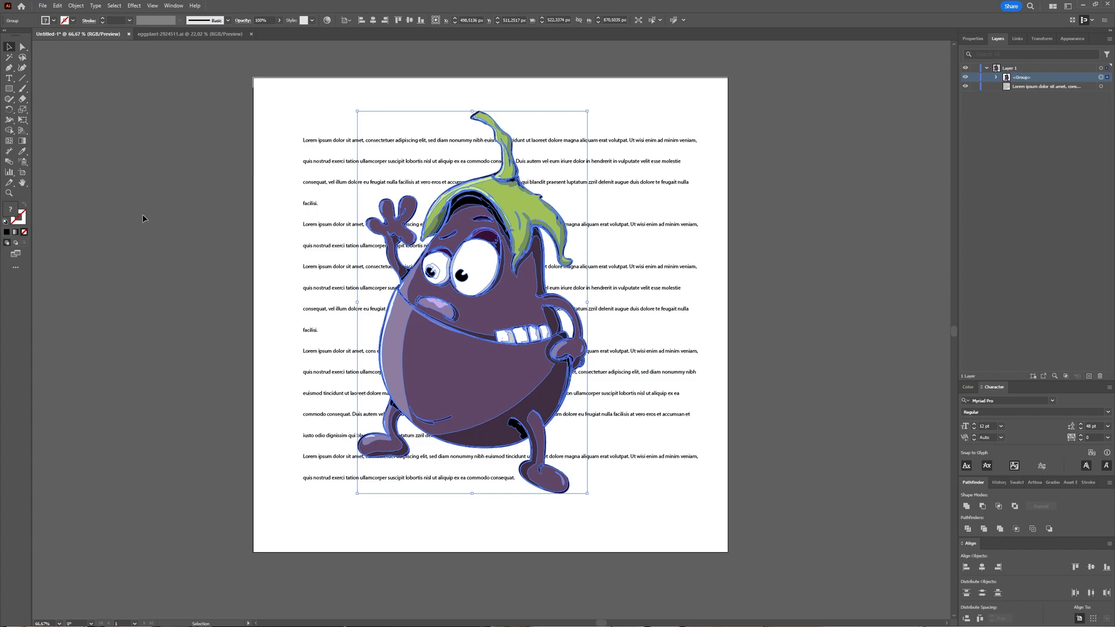
Apply Object > Text Wrap > Make so the paragraphs flow around the eggplant outline
click(75, 6)
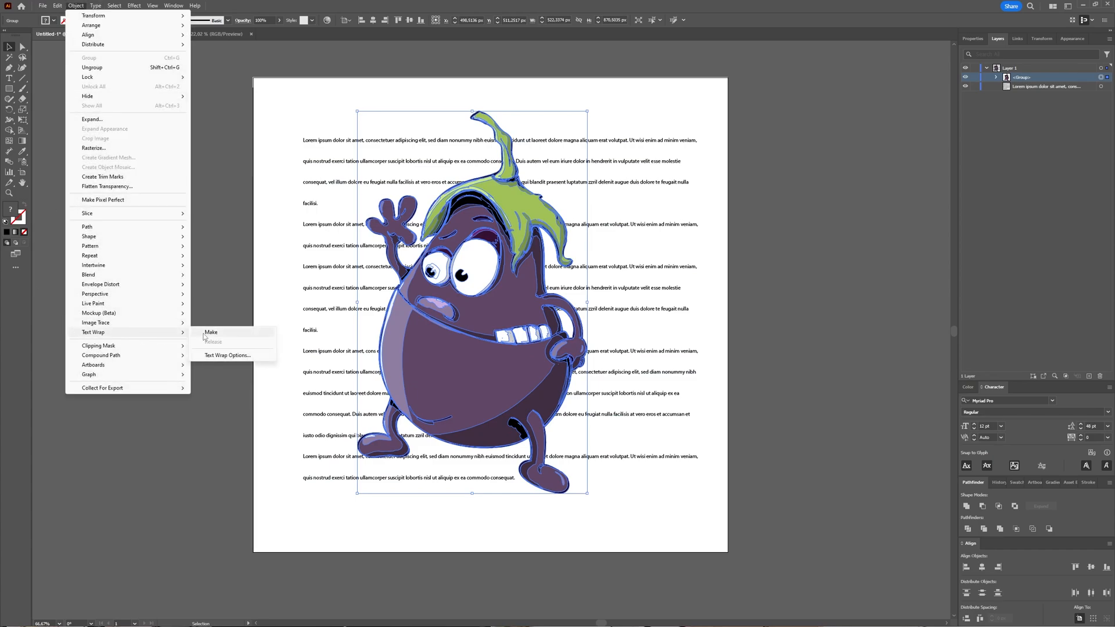
click(211, 334)
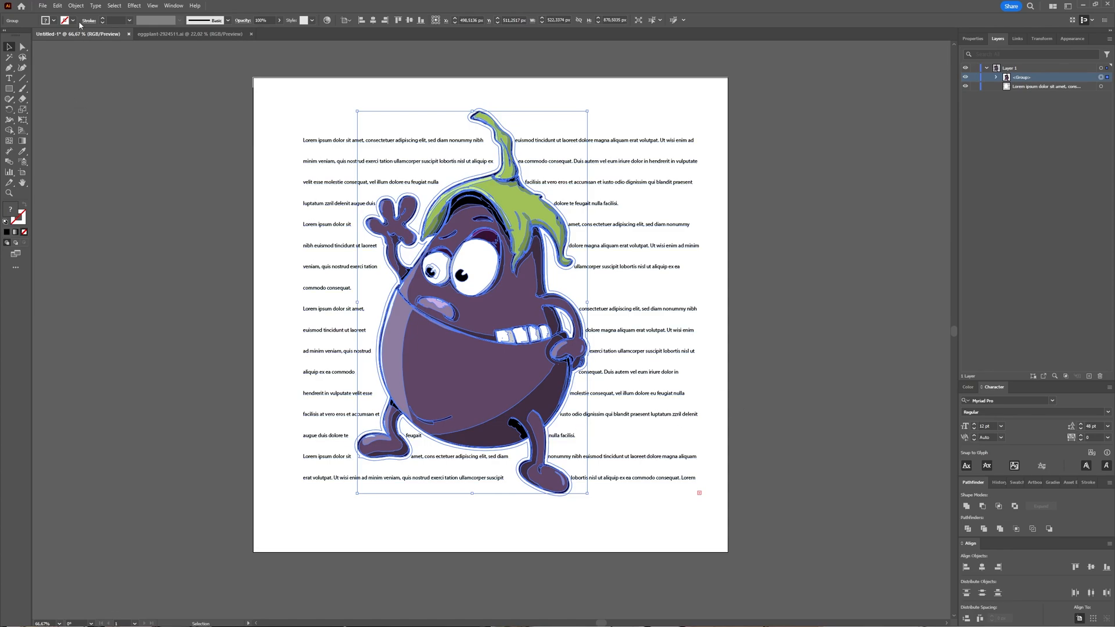
click(76, 6)
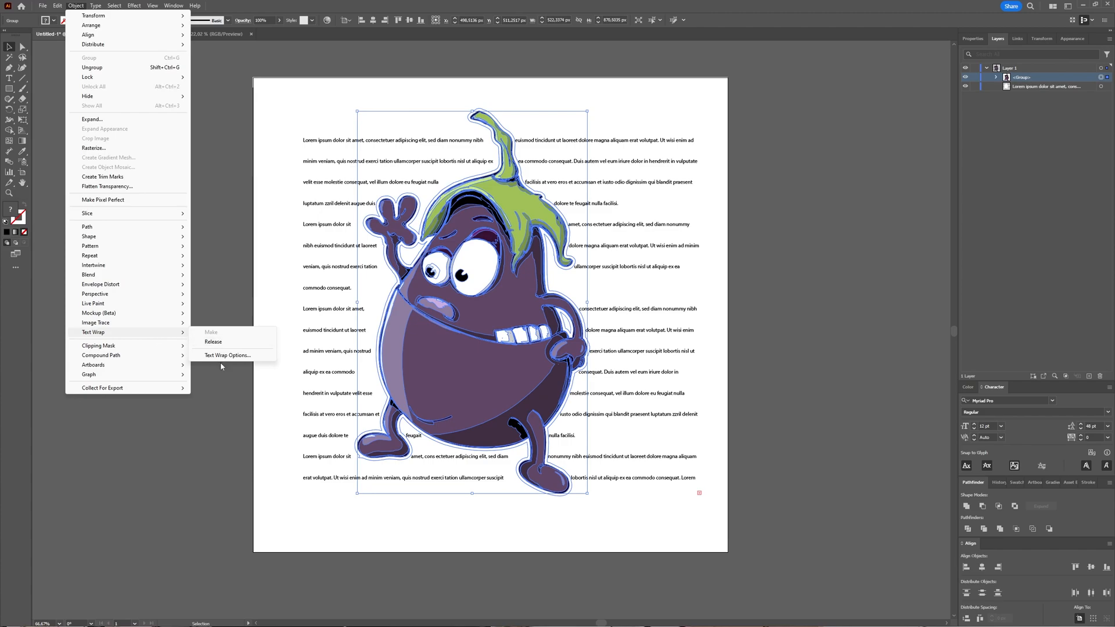
In Text Wrap Options change the Offset from 19 pt to 28 pt, compare with Preview, and apply
click(228, 356)
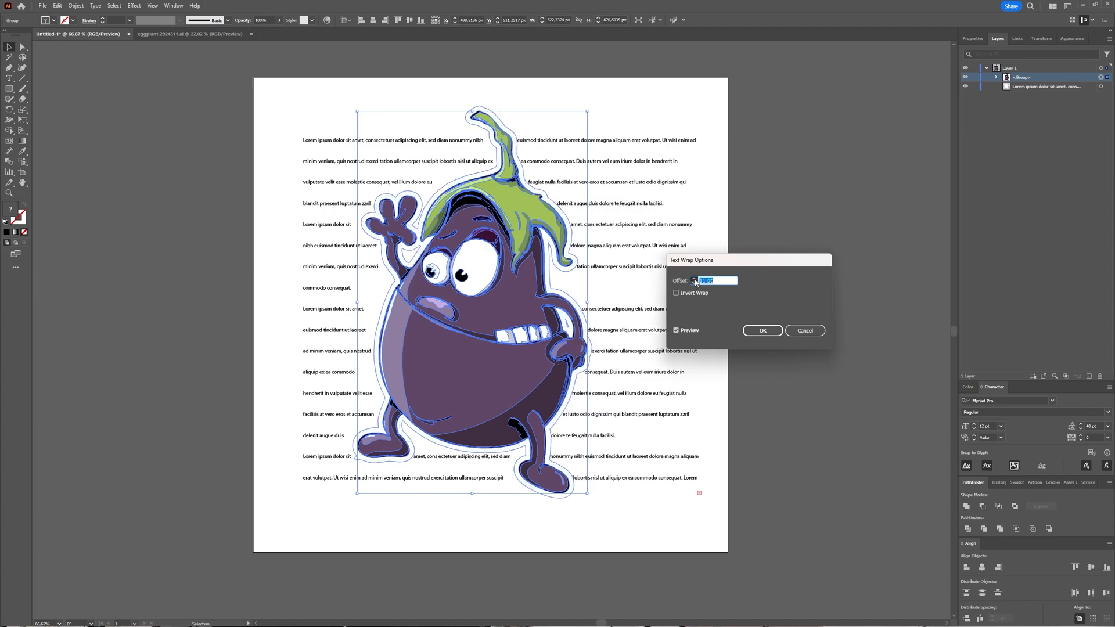
text(19 pt)
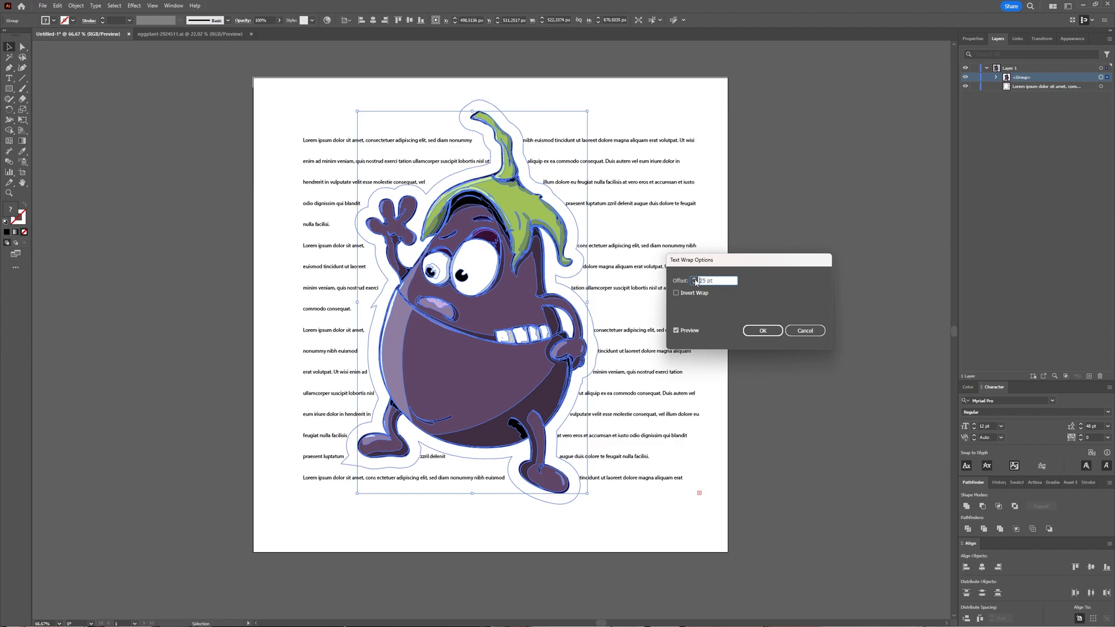
triple_click(713, 280)
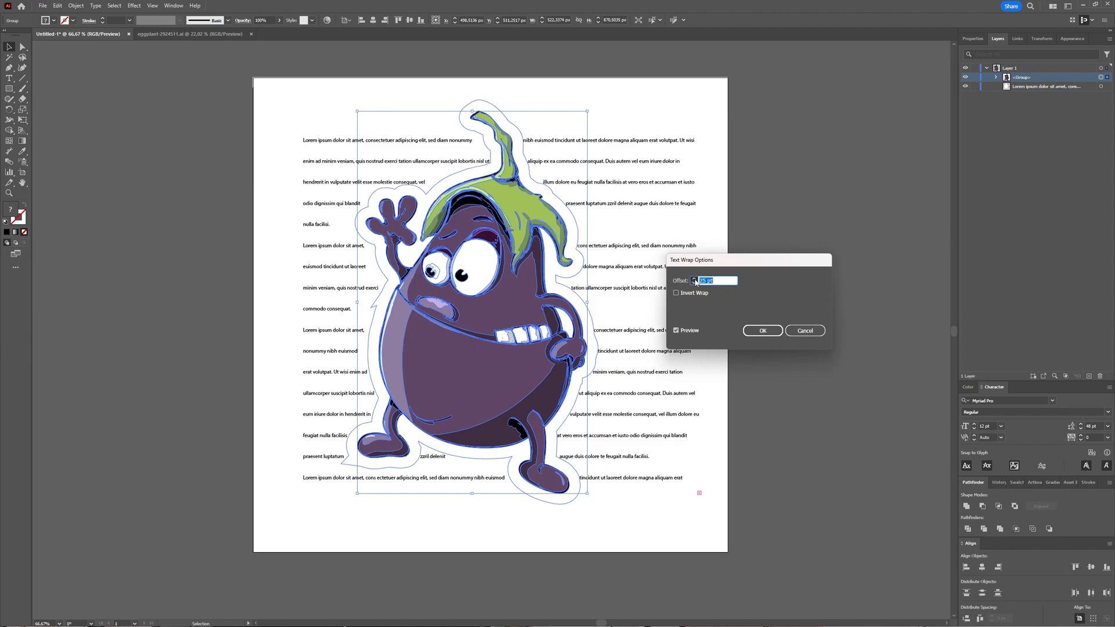
text(28 pt)
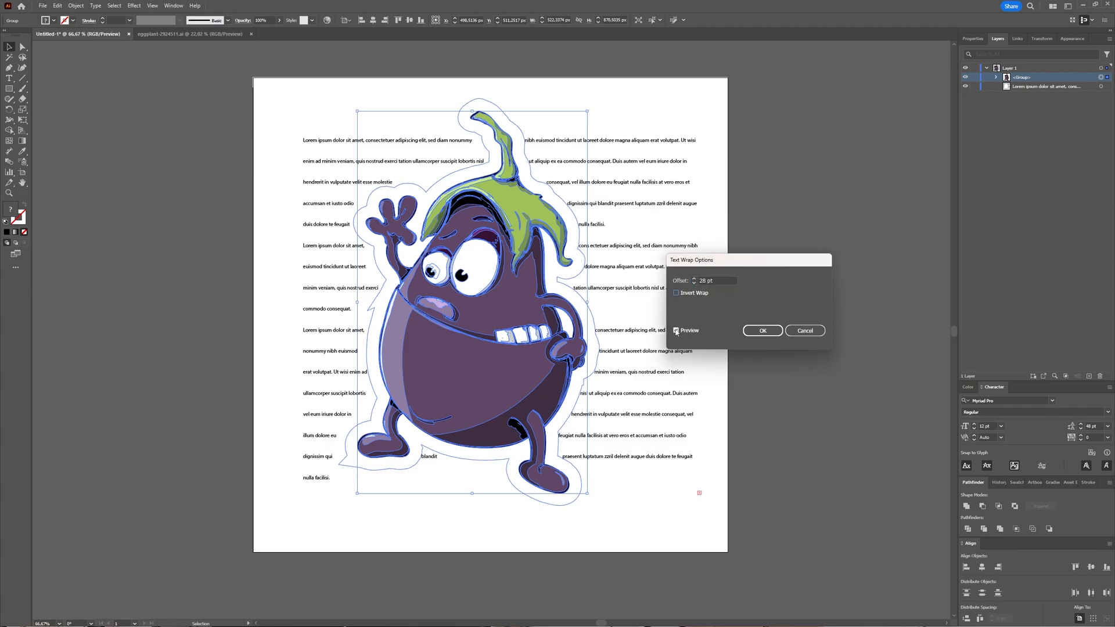
click(676, 329)
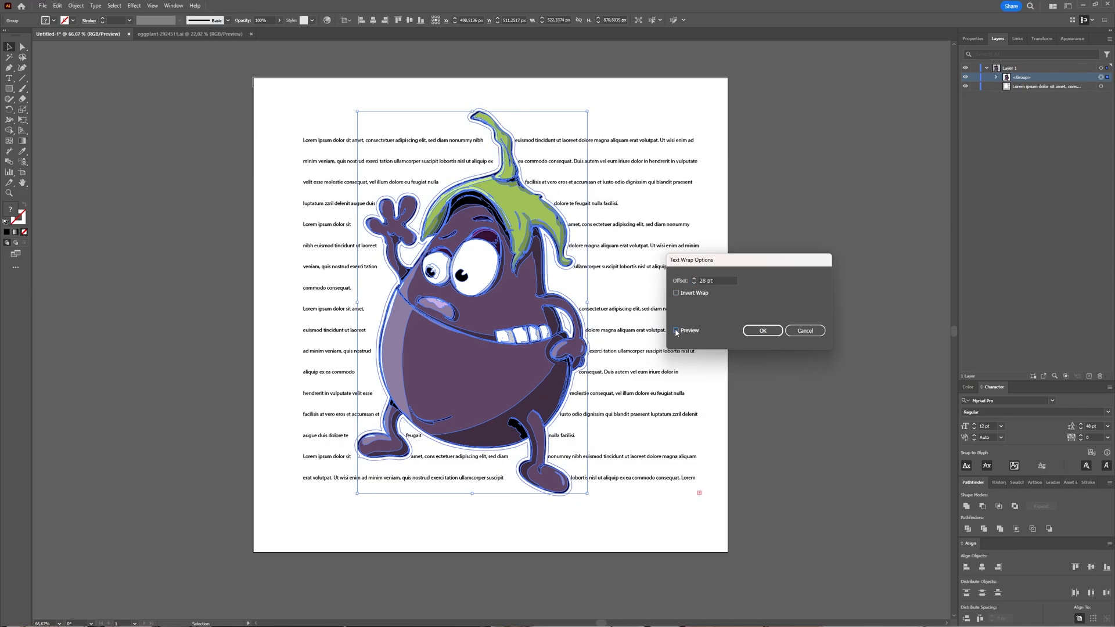
click(676, 330)
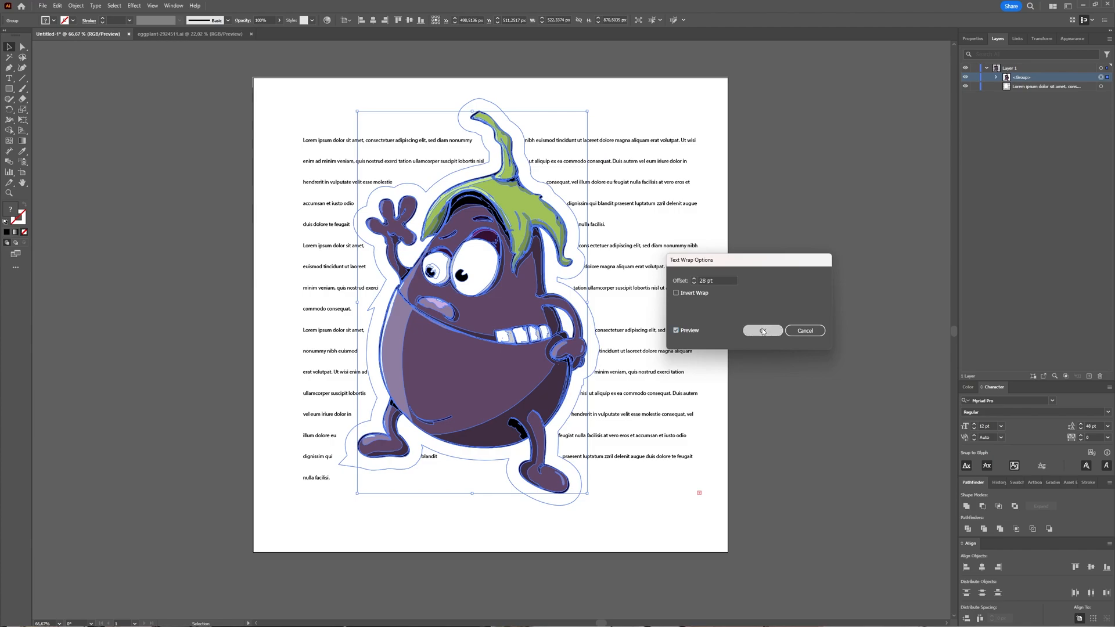
click(762, 331)
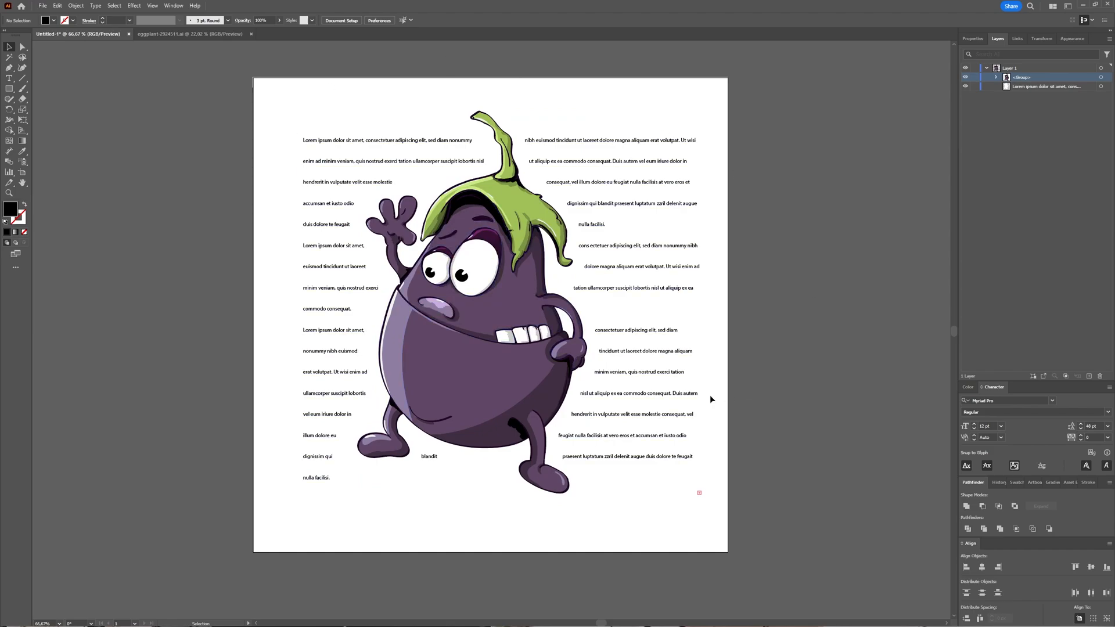
mouse_move(261, 228)
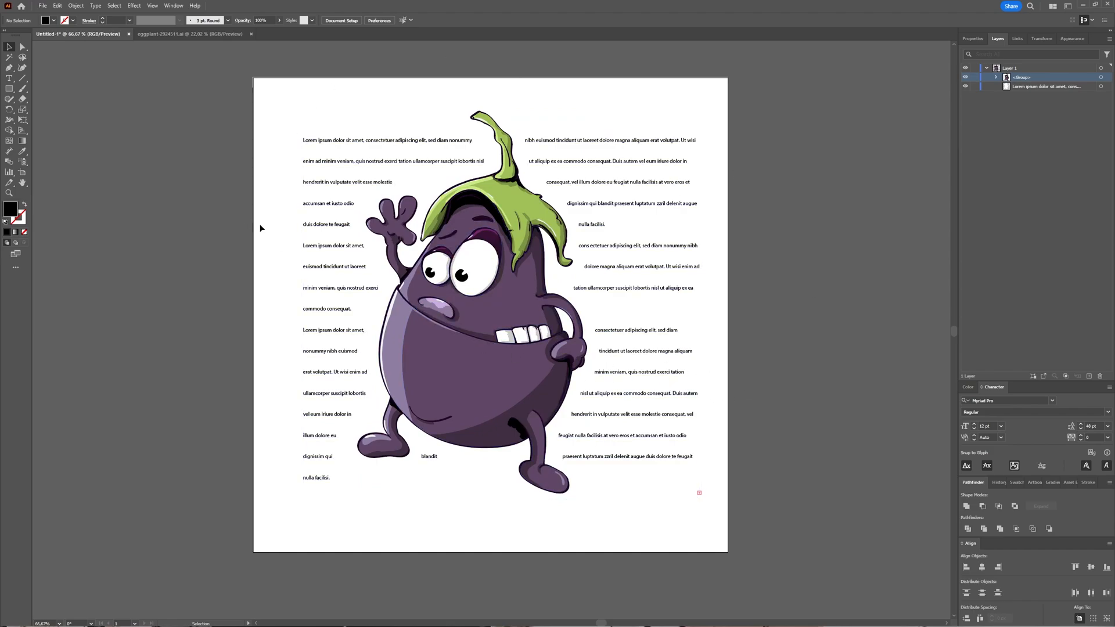
mouse_move(283, 242)
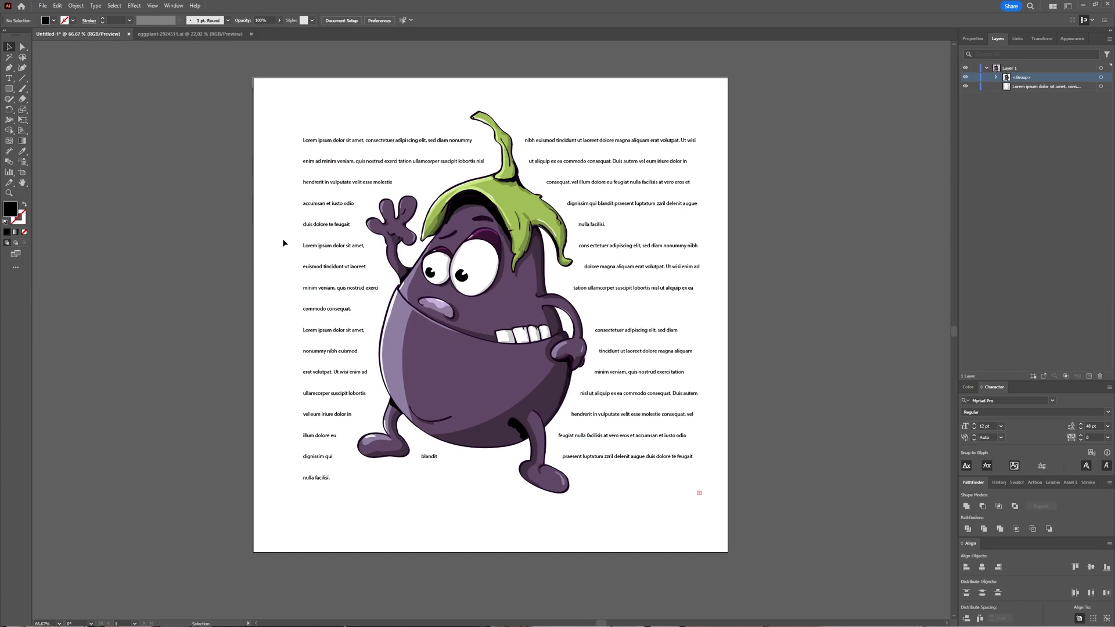
click(473, 328)
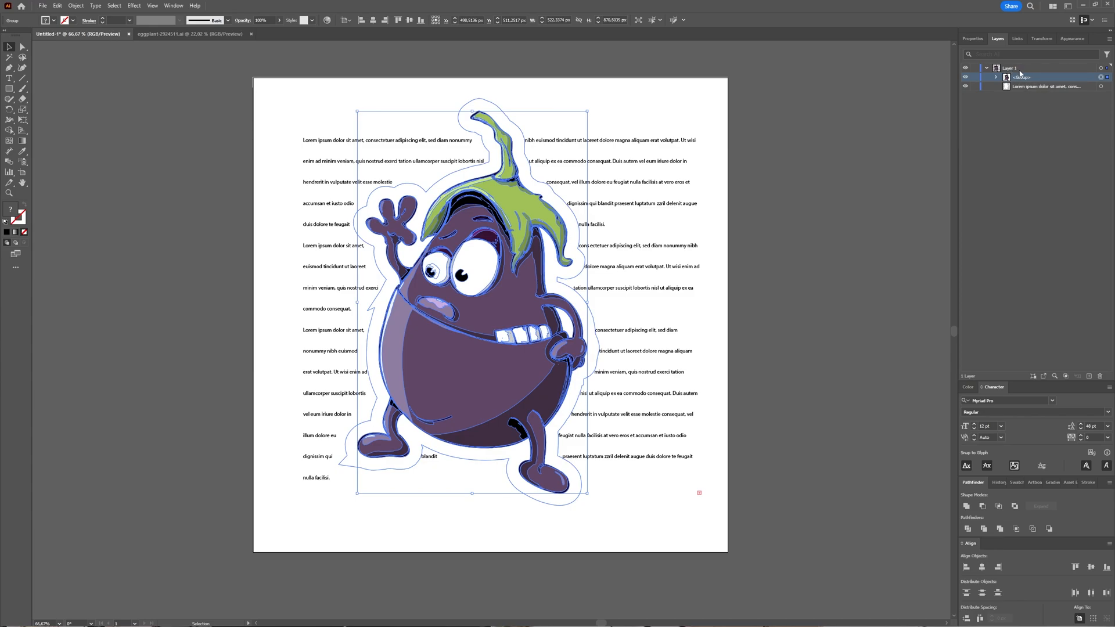
Release the text wrap on the eggplant group so the paragraphs run straight behind it
click(76, 6)
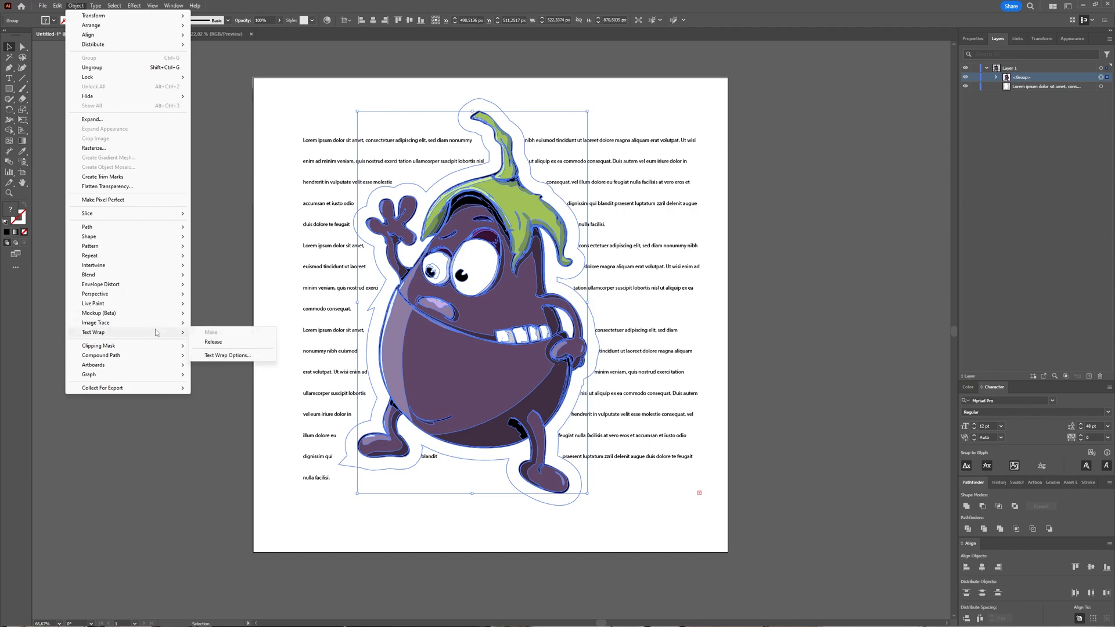
mouse_move(226, 355)
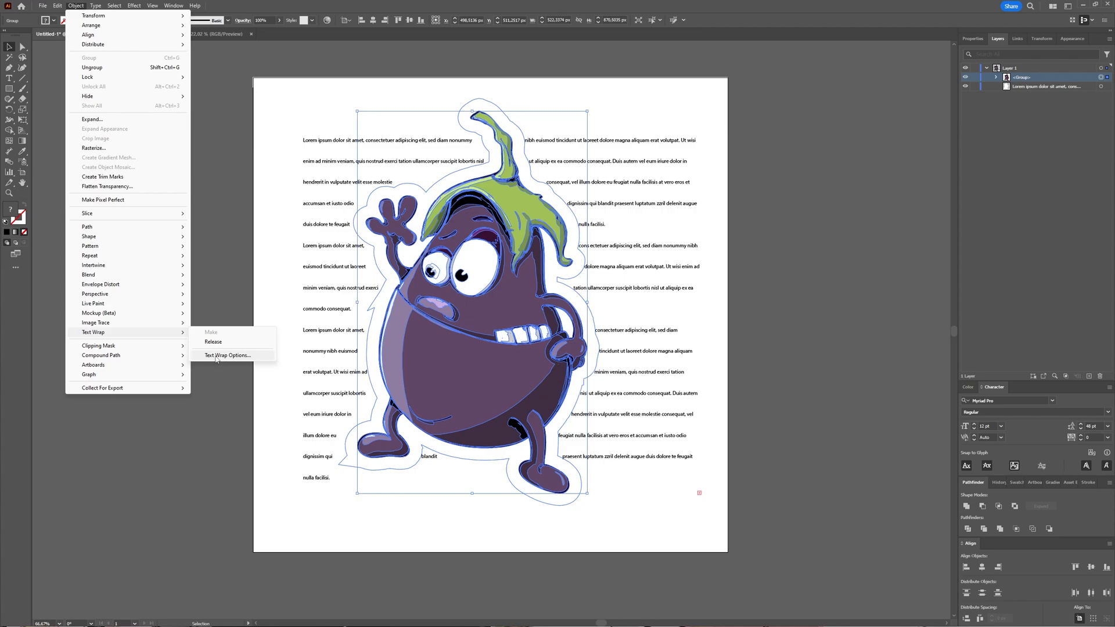
mouse_move(214, 342)
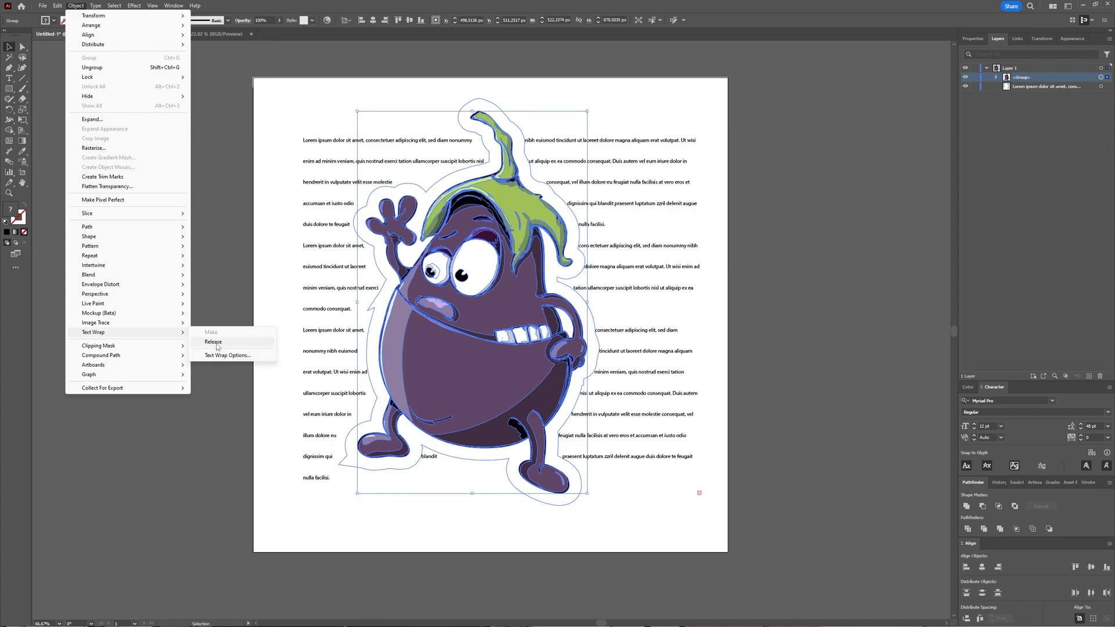
click(212, 342)
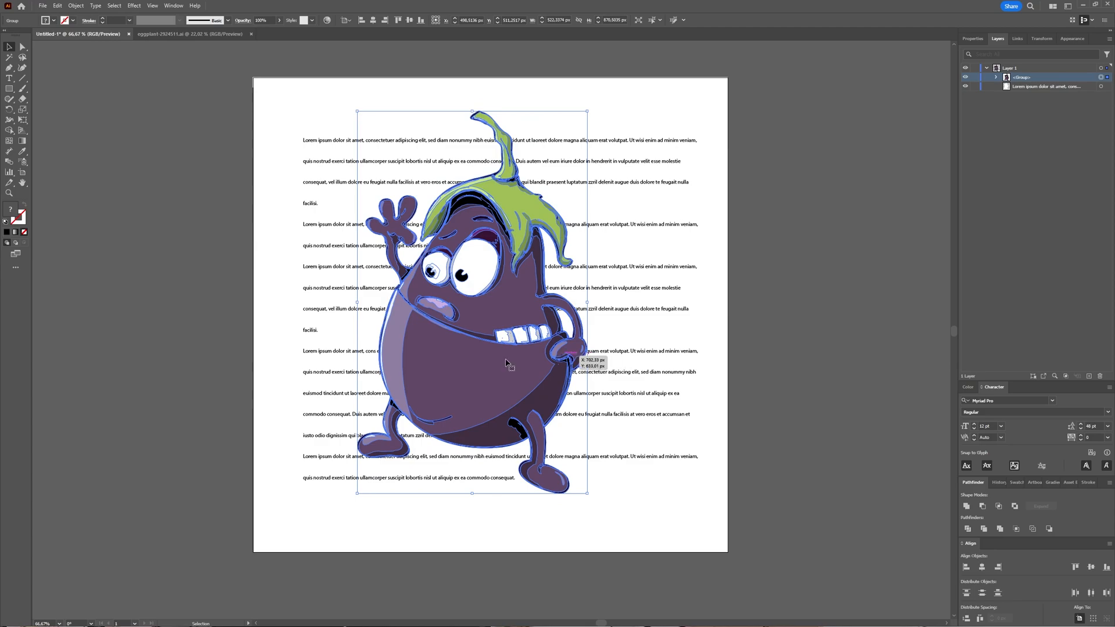
mouse_move(43, 81)
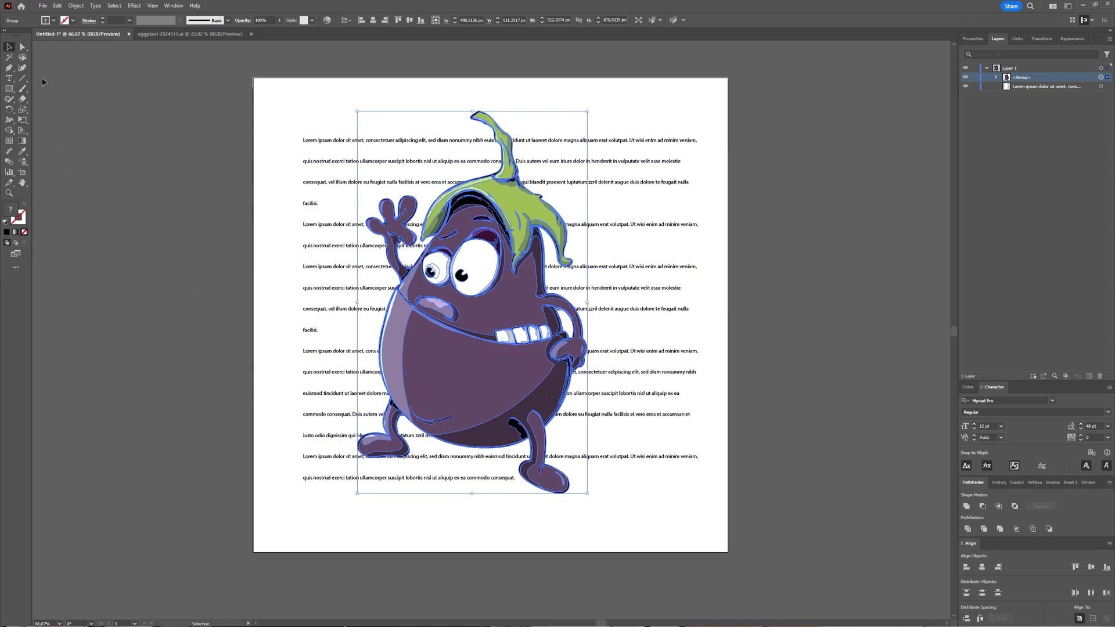